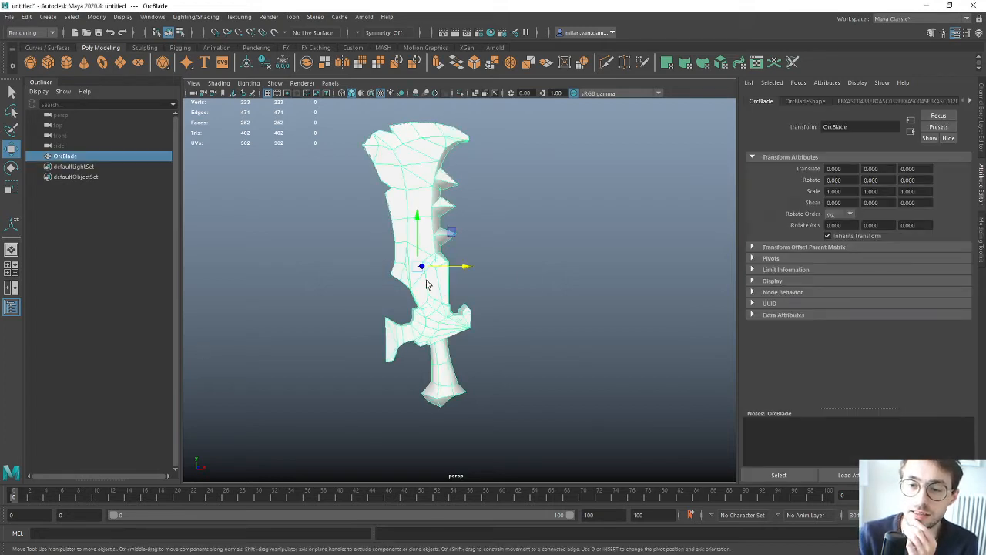
mouse_move(450, 414)
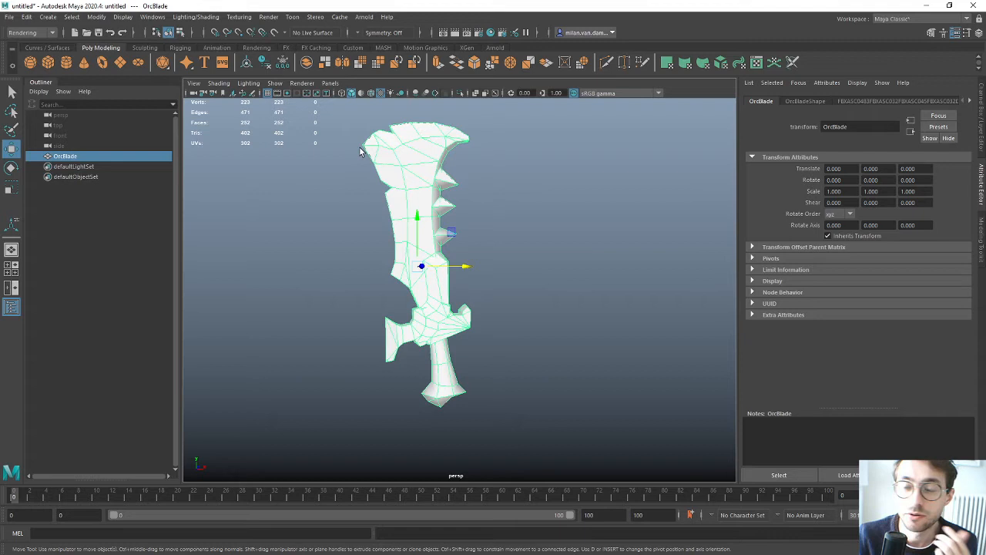
Inspect the OrcBlade sword's existing messy UV layout in the UV Editor.
left_click(757, 63)
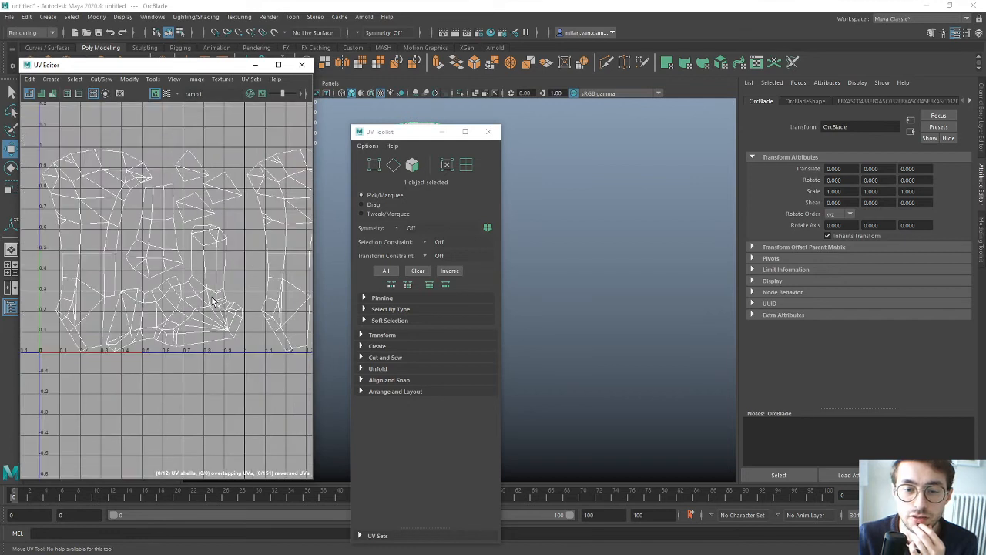
mouse_move(148, 156)
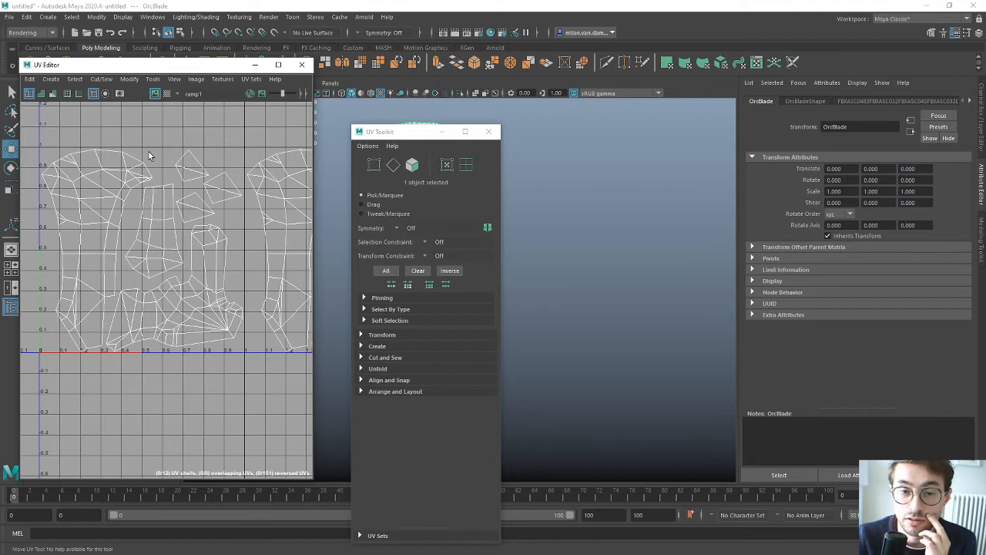
mouse_move(164, 156)
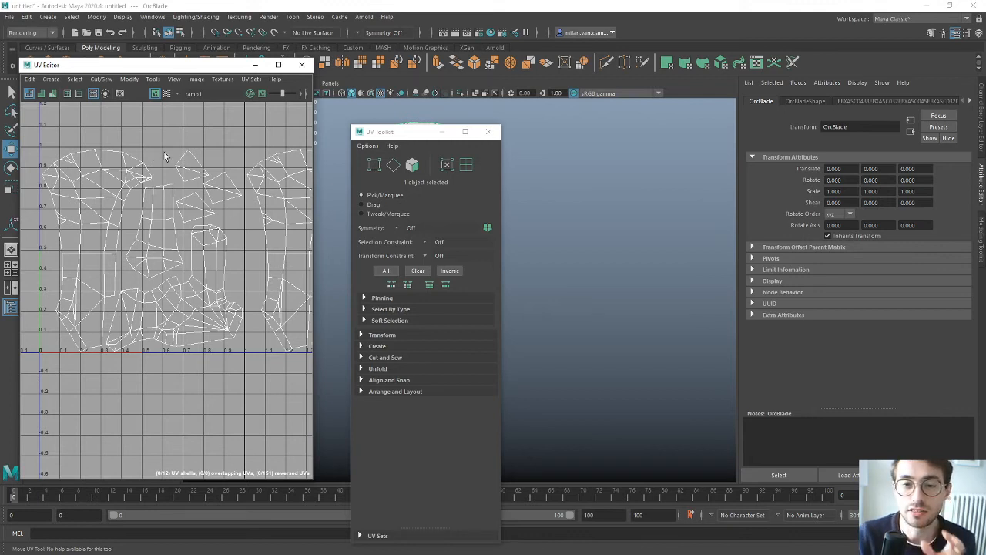
mouse_move(162, 193)
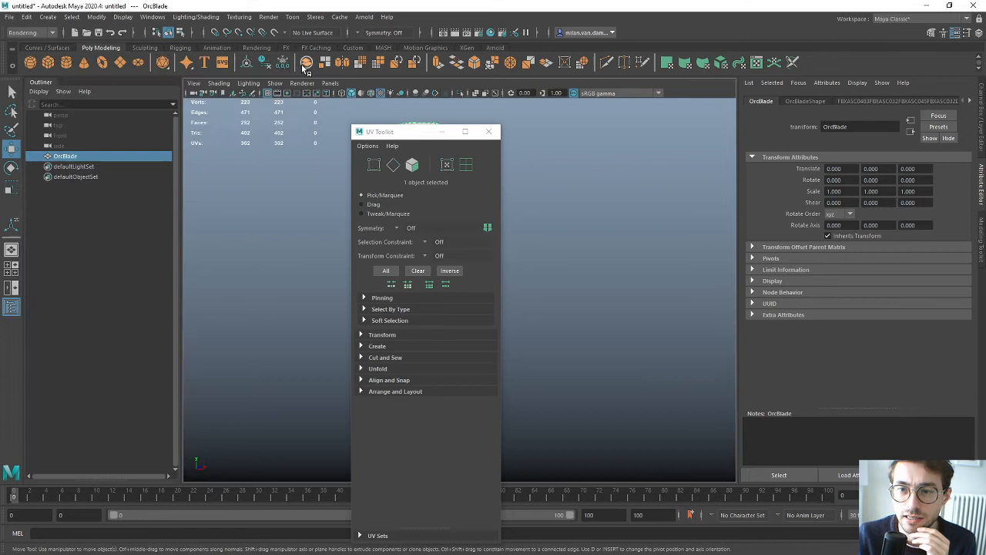
Dismiss the UV Toolkit and name the duplicated blade OrcBlade_Gradient.
left_click(489, 131)
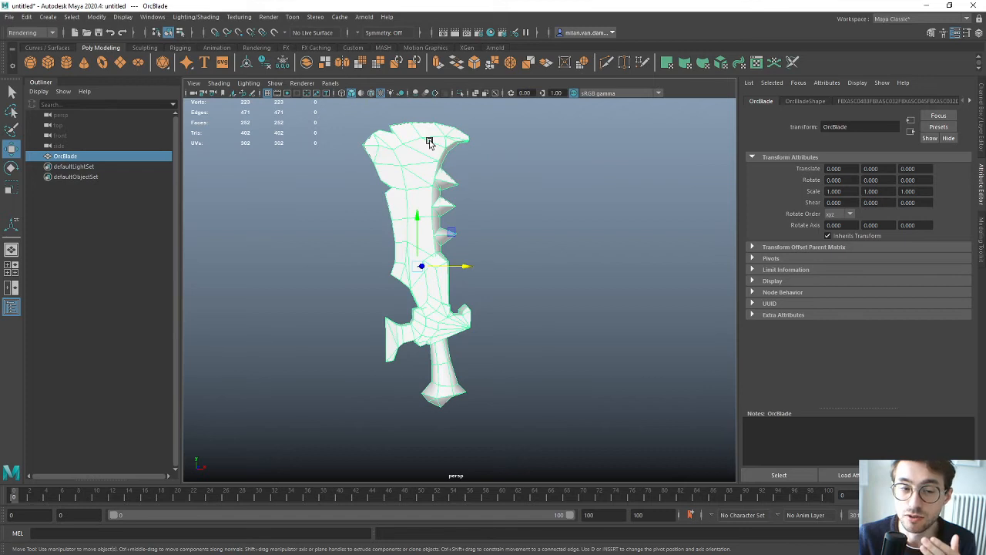
mouse_move(428, 140)
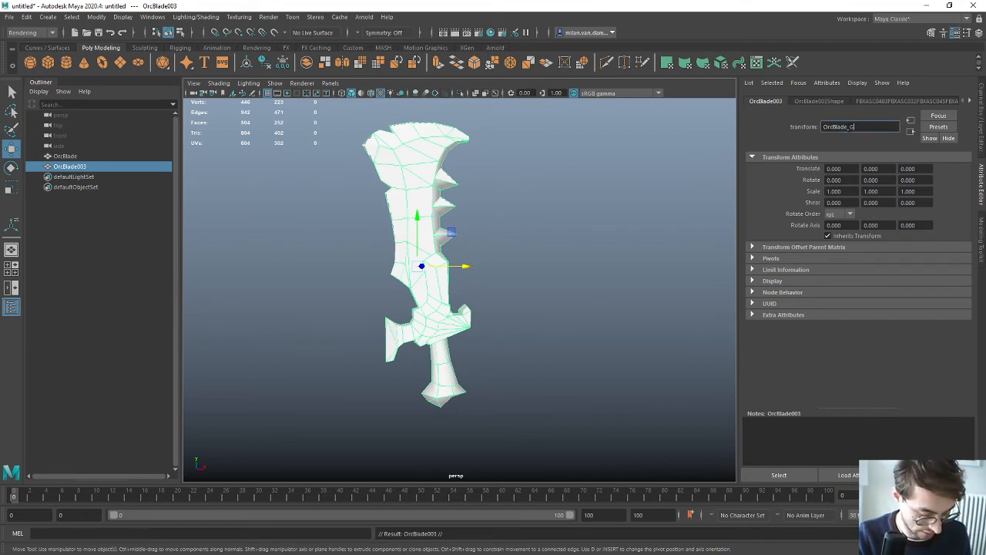
type("OrcBlade_Gradient")
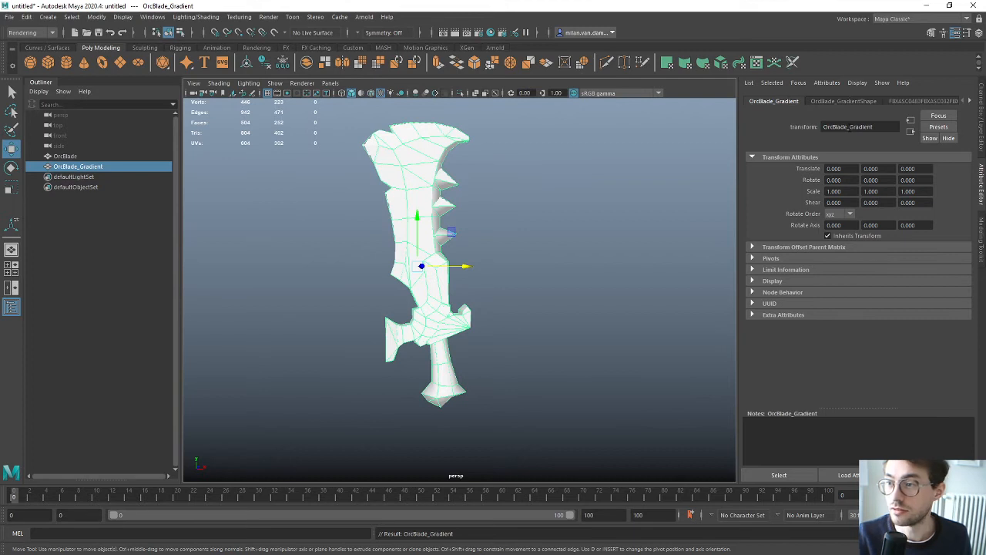
mouse_move(466, 267)
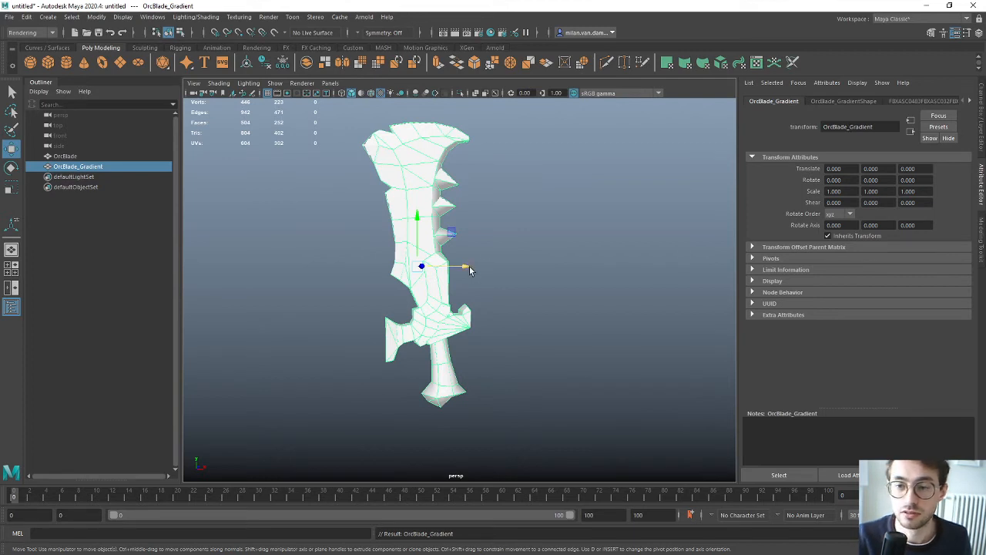
Offset the duplicate along X and give it a Lambert with a Ramp colour.
left_click_drag(422, 266, 555, 266)
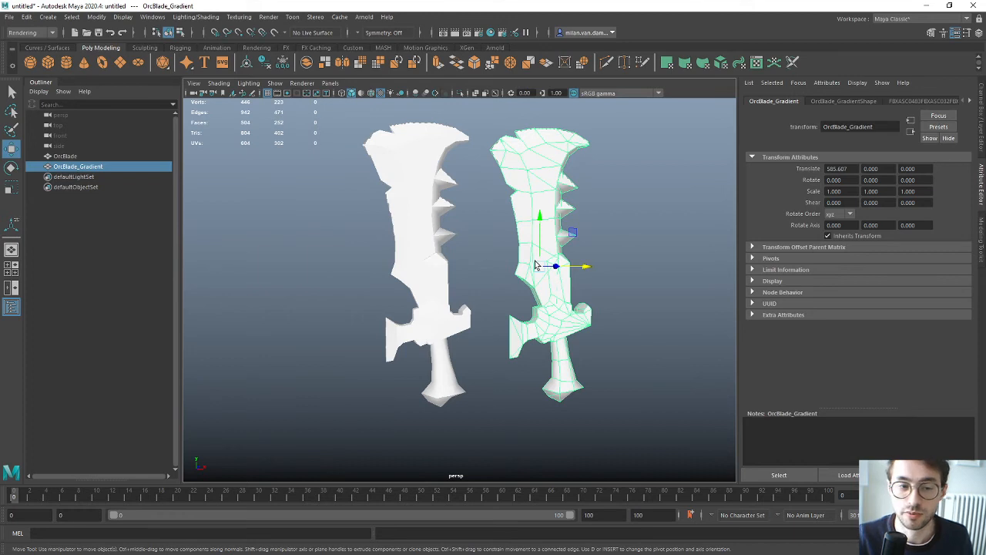
mouse_move(539, 205)
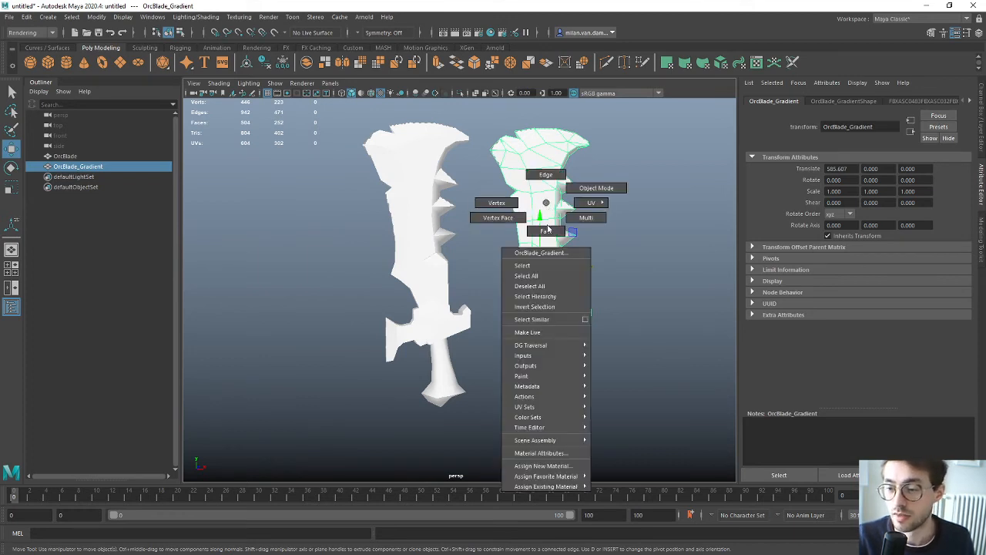
mouse_move(545, 476)
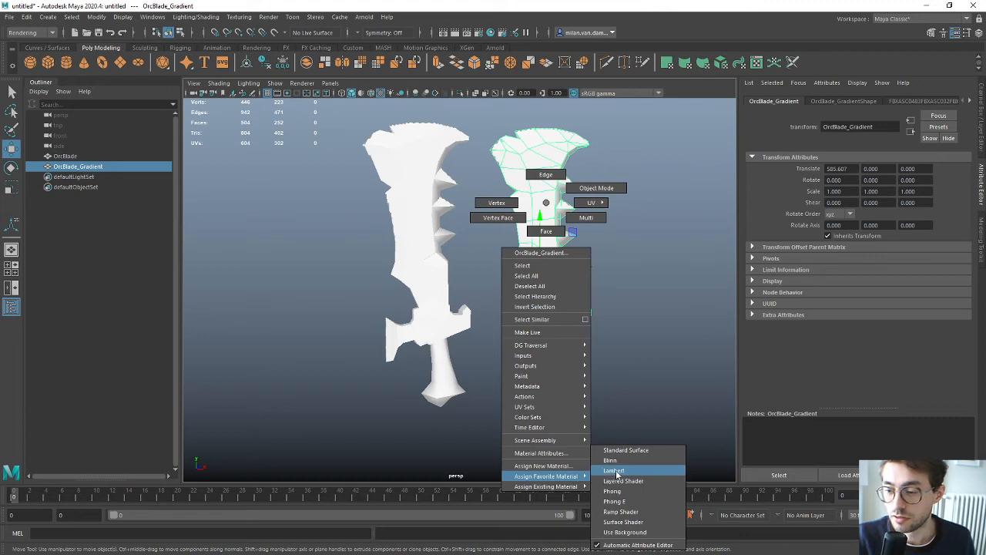
left_click(614, 470)
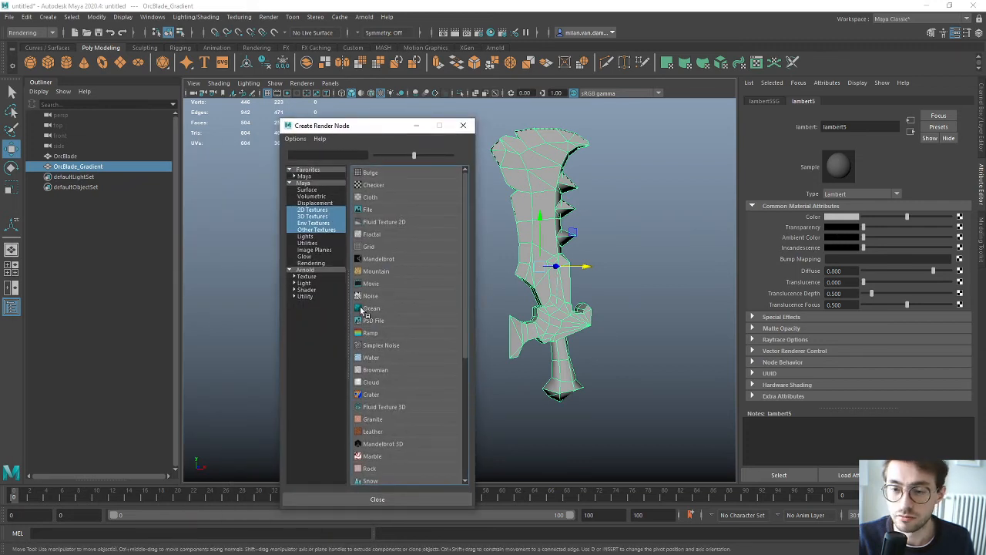
left_click(370, 332)
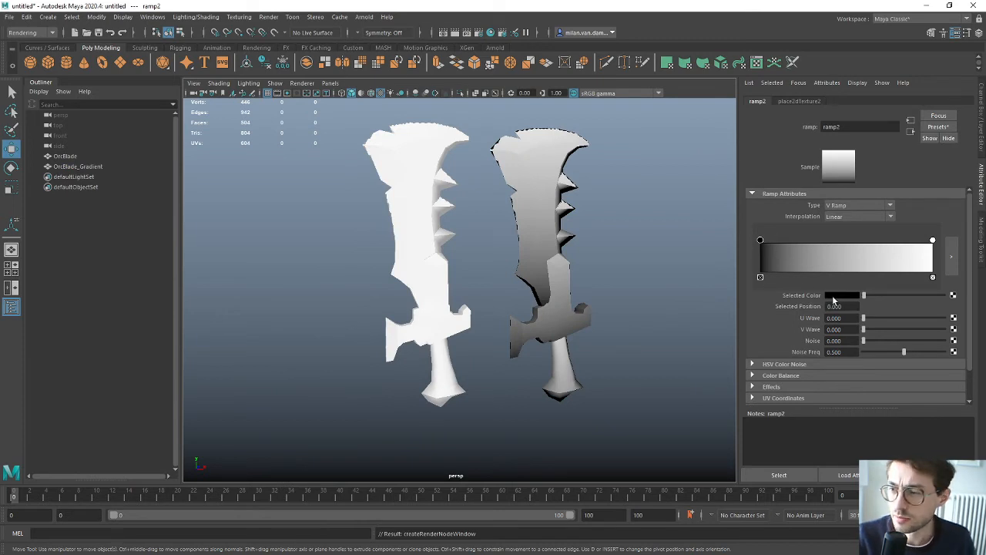
Inspect the black-to-white V ramp texture's colour point attributes.
left_click(842, 295)
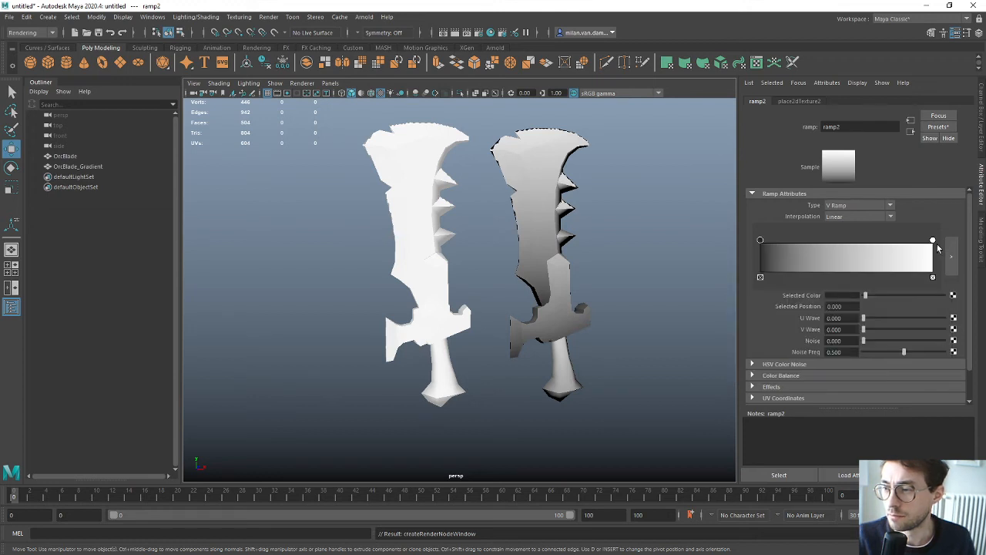
mouse_move(935, 248)
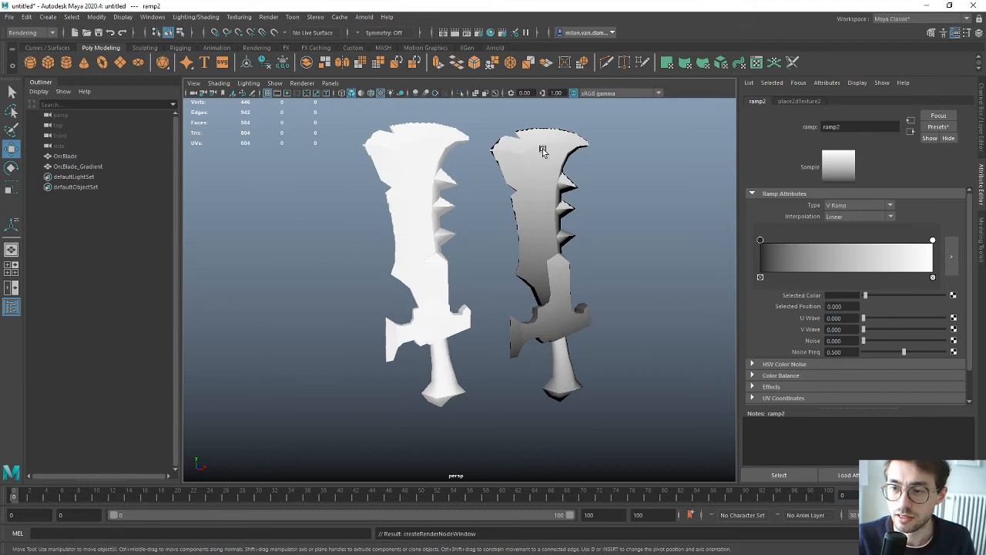
mouse_move(528, 254)
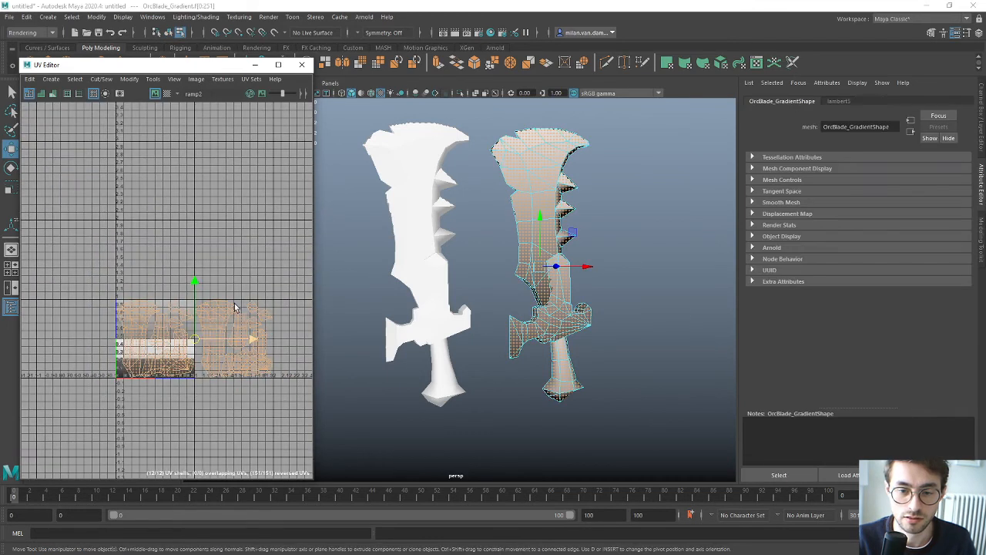
Planar-project OrcBlade_Gradient's UVs from the Z axis and close the options.
left_click(50, 78)
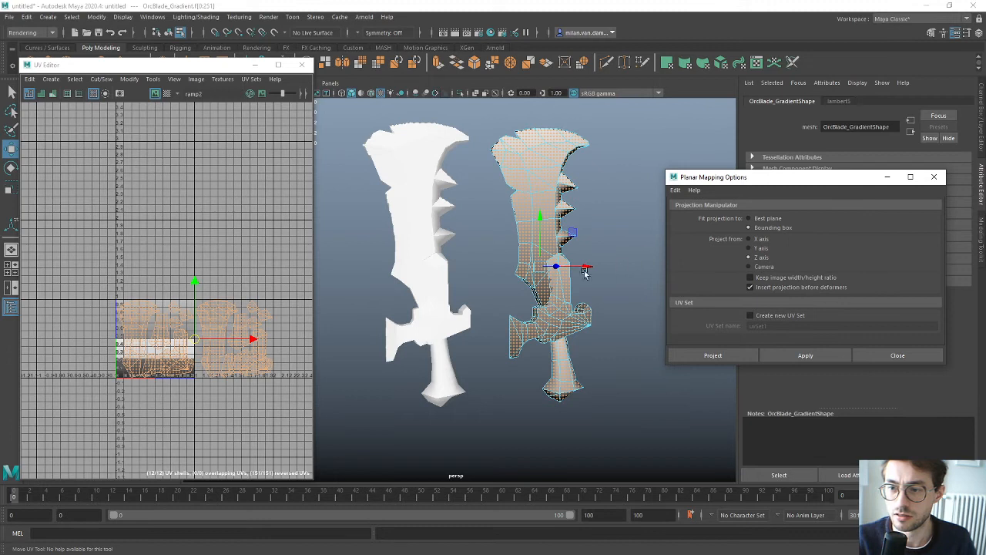
left_click(748, 239)
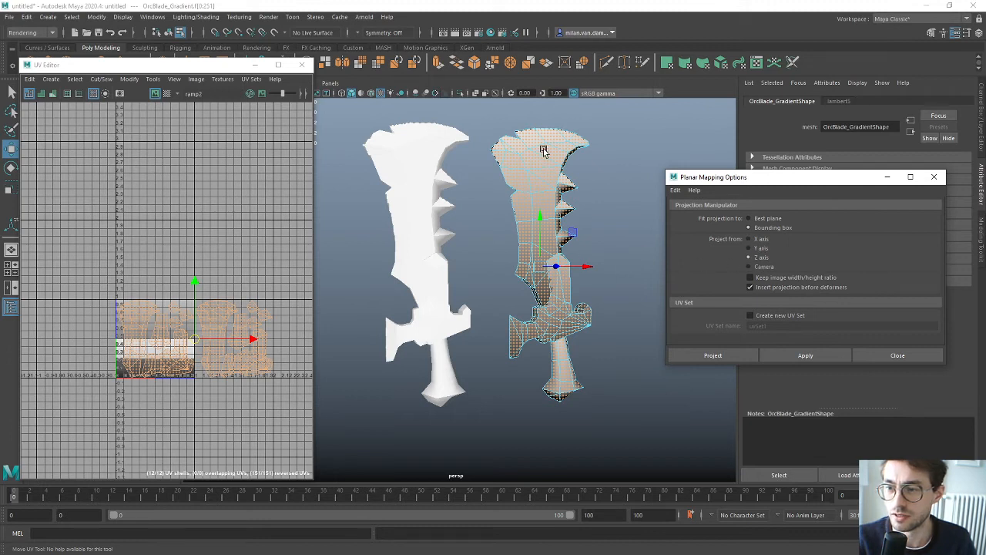
mouse_move(807, 342)
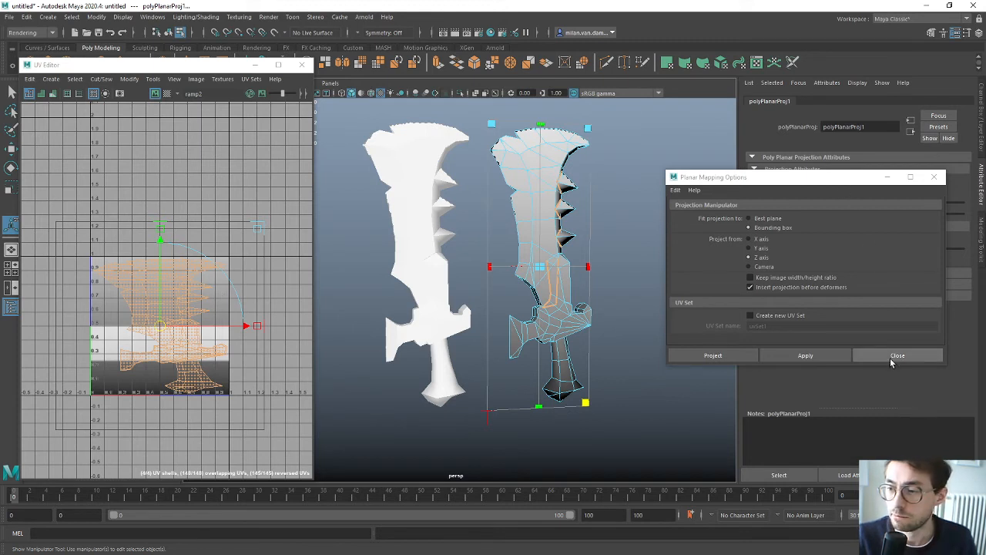
left_click(896, 355)
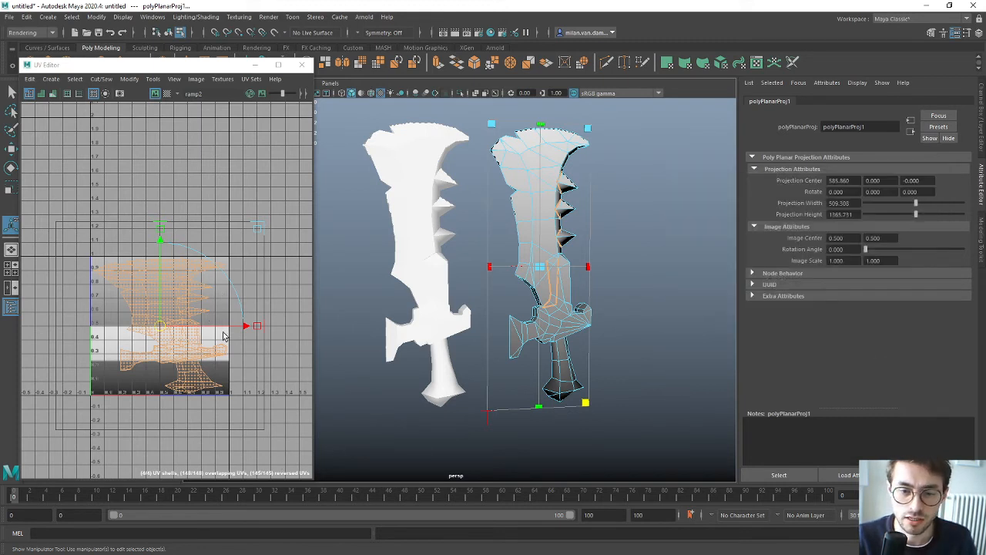
mouse_move(267, 286)
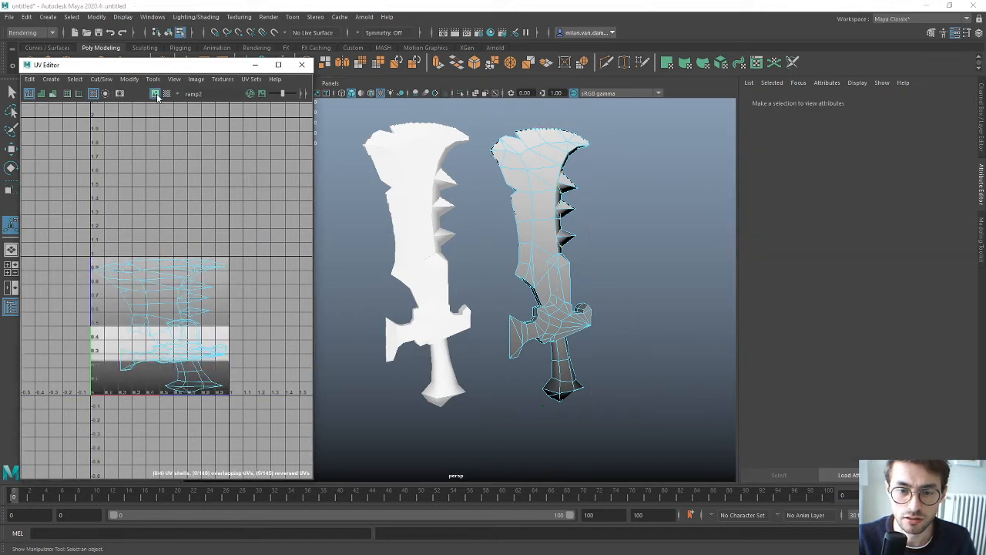
Hide the ramp image in the UV Editor and preview a checker map.
left_click(166, 93)
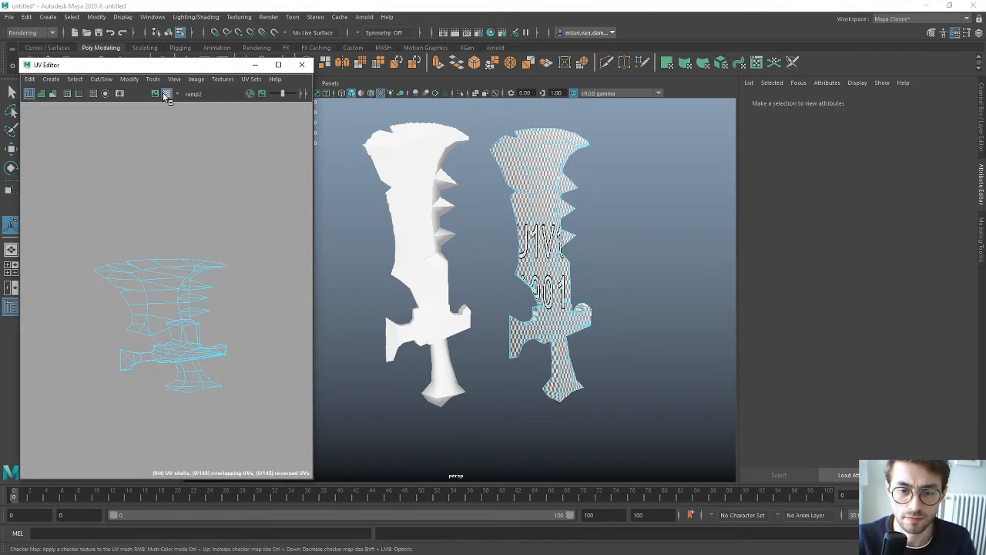
left_click(155, 93)
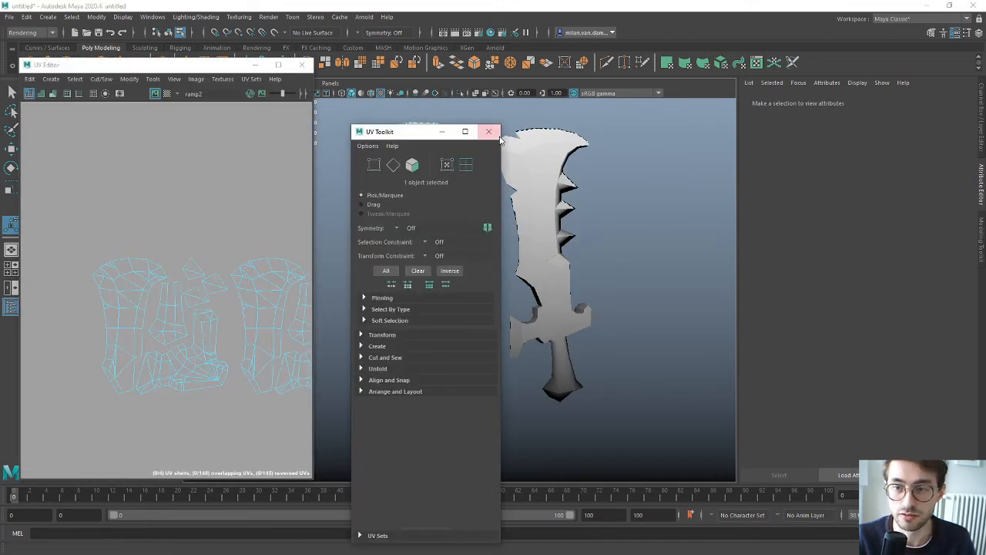
Close the UV Toolkit and select the original OrcBlade in the Outliner.
left_click(488, 131)
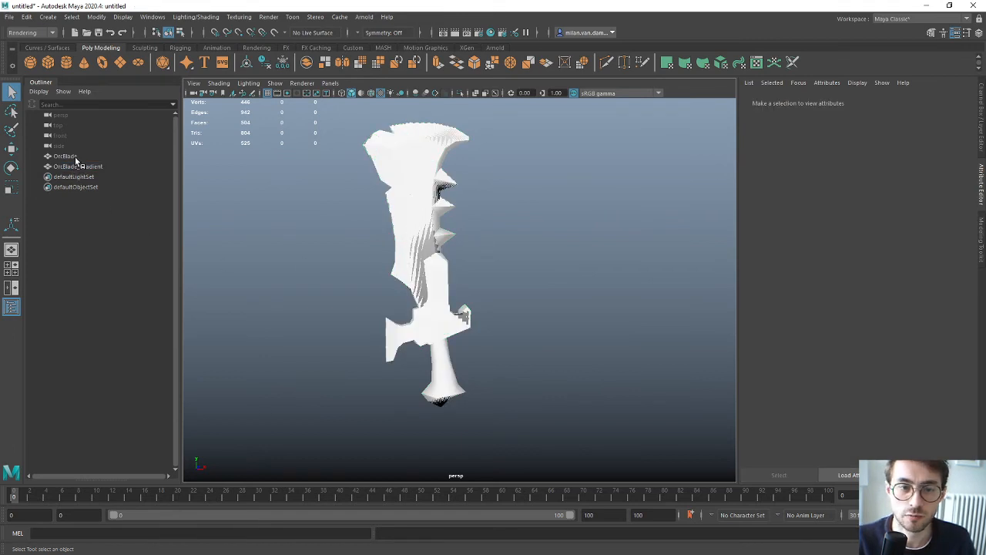
left_click(65, 156)
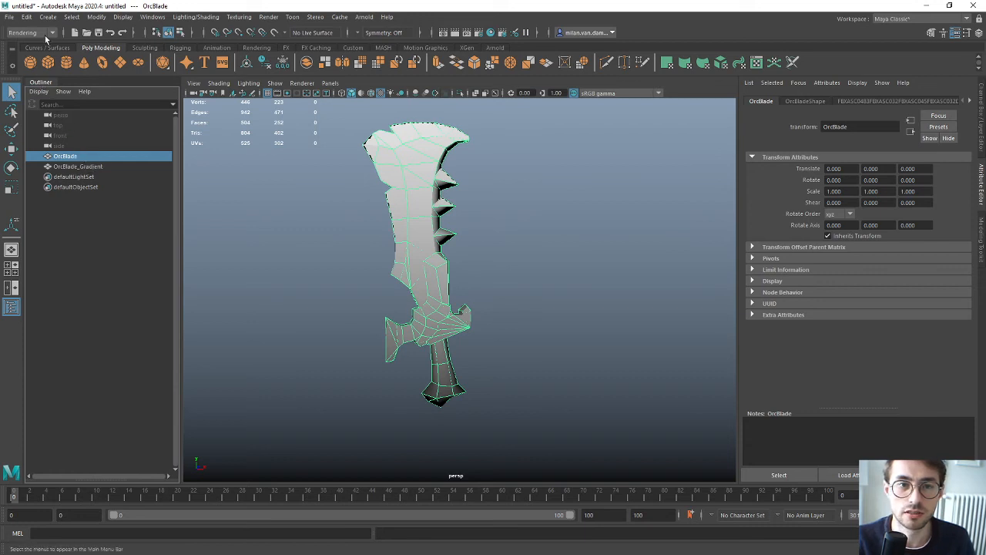
Switch to the Rendering menu set and launch Transfer Maps for OrcBladeShape.
left_click(23, 32)
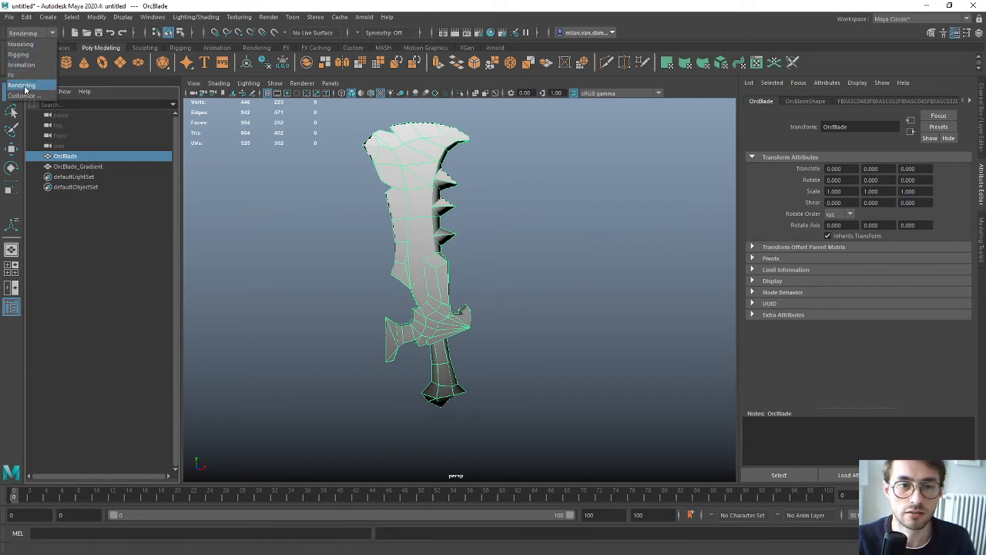
left_click(196, 17)
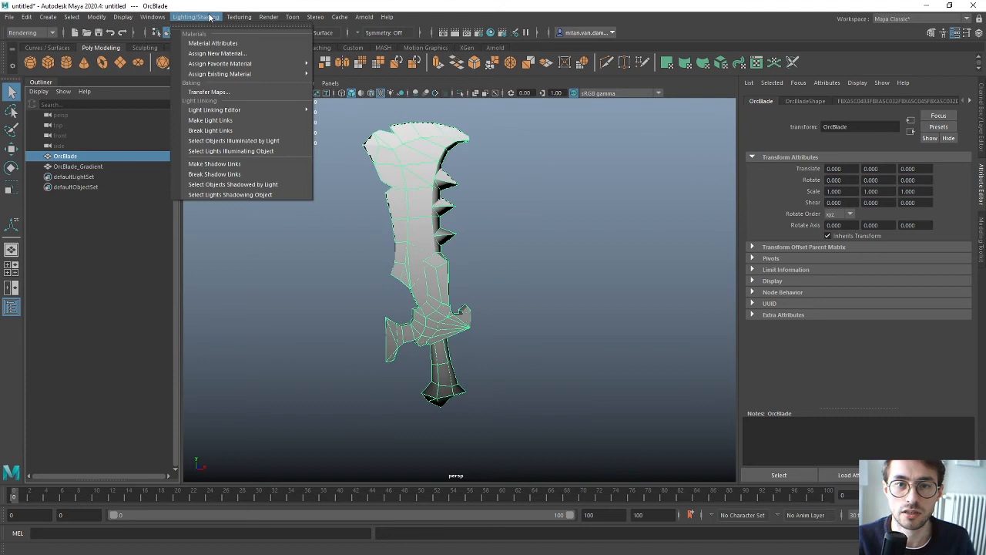
mouse_move(208, 92)
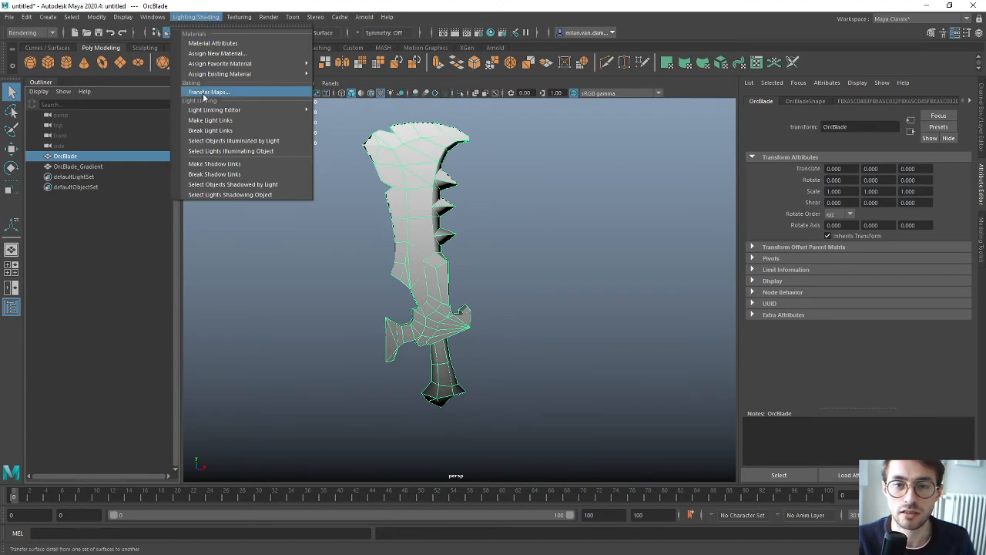
left_click(208, 92)
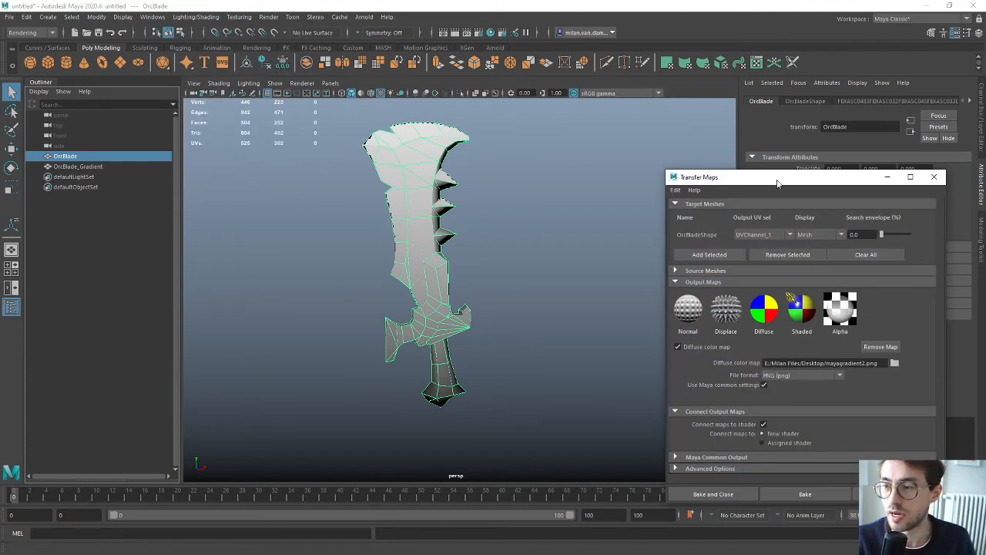
Remove the existing diffuse colour map output and add a fresh Diffuse map.
left_click_drag(777, 177, 443, 102)
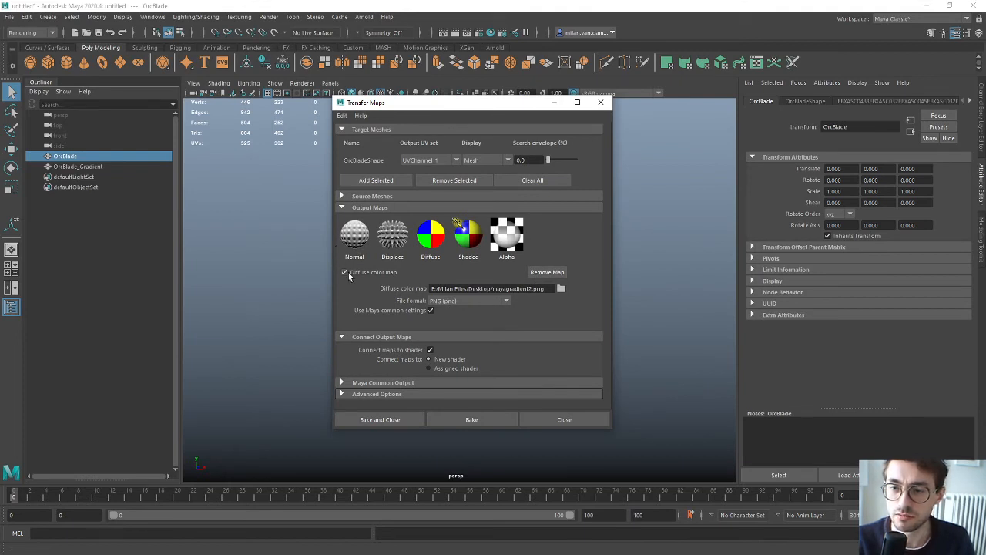
left_click(345, 272)
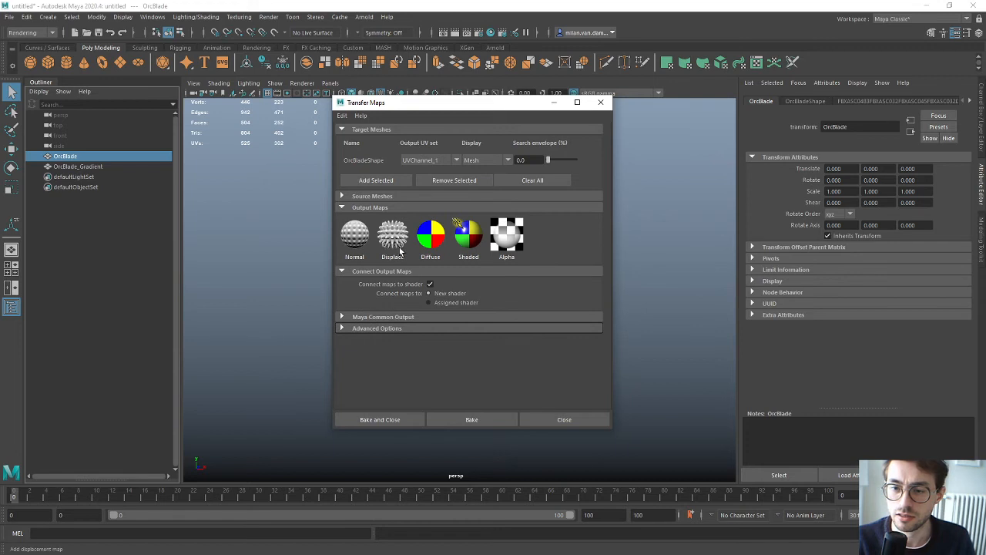
left_click(392, 235)
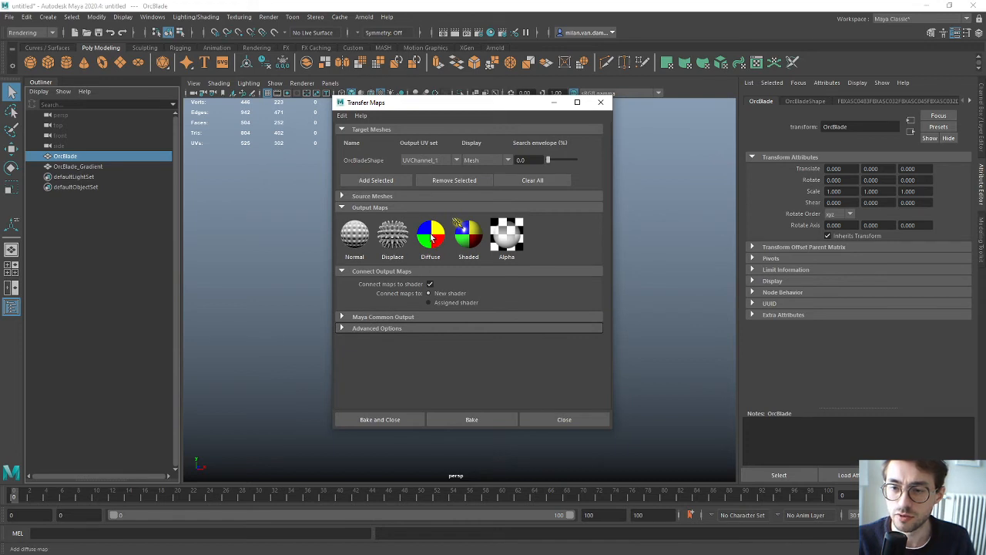
left_click(430, 235)
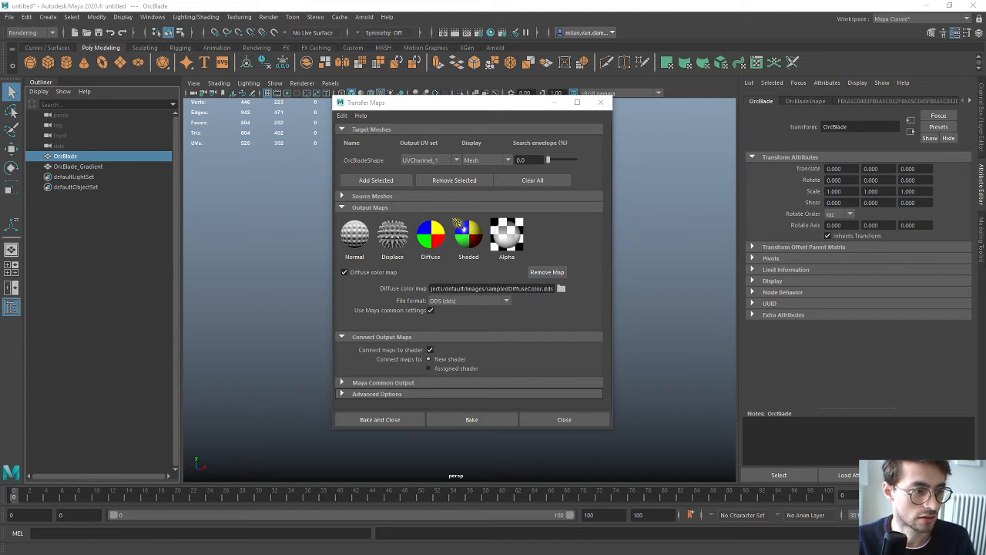
Set the diffuse bake output to Gradient.png on the Desktop in PNG format.
left_click(561, 288)
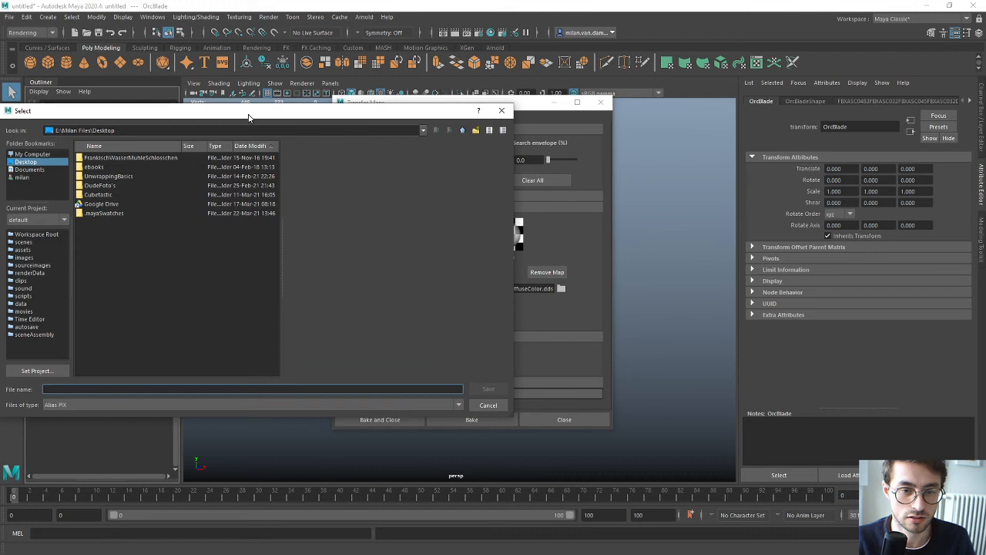
left_click(487, 405)
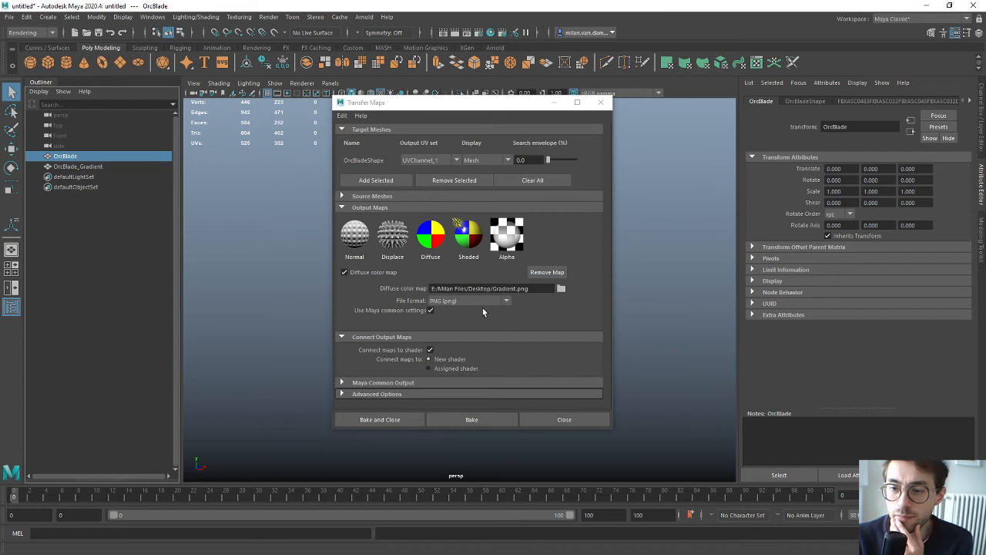
mouse_move(515, 320)
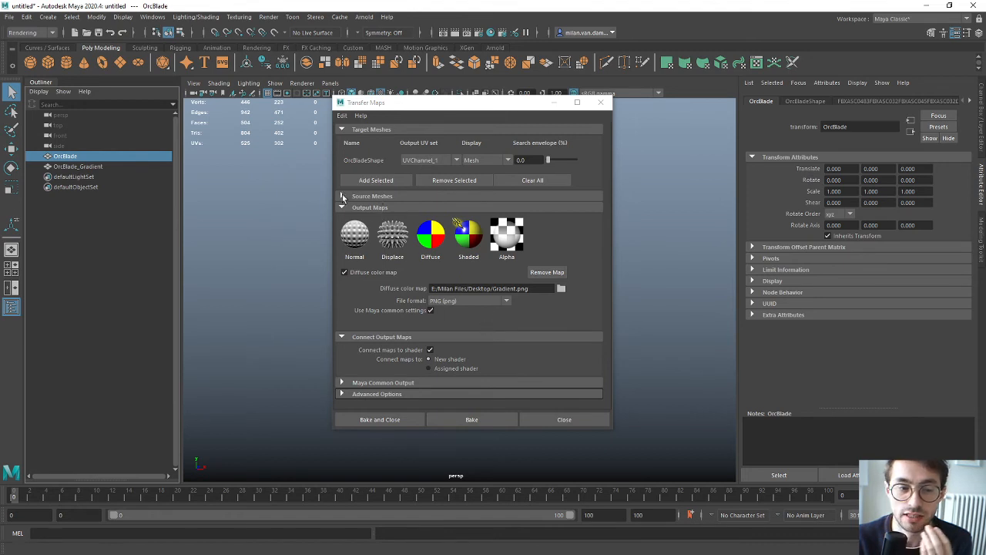
Expand the Source Meshes section of Transfer Maps, with OrcBlade_Gradient as the source.
left_click(343, 196)
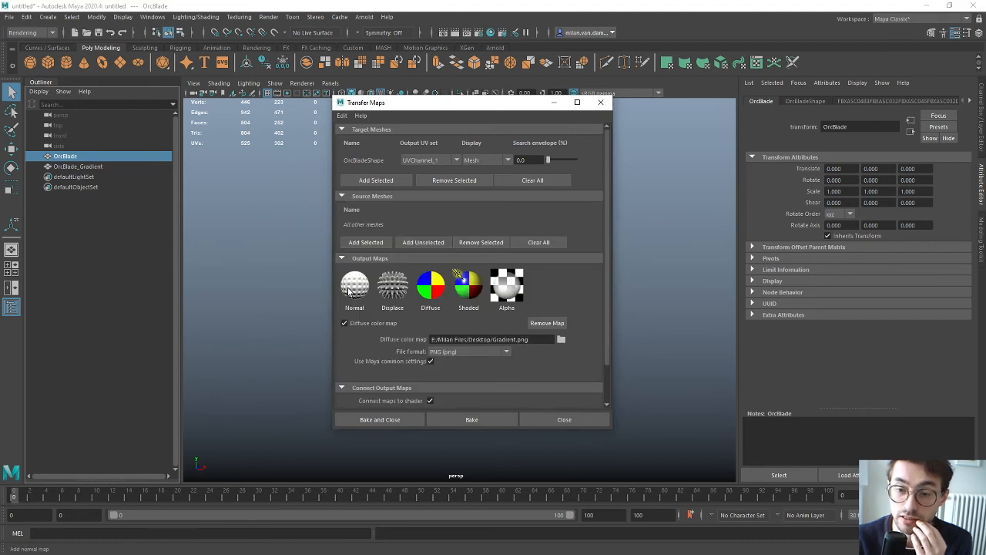
mouse_move(354, 287)
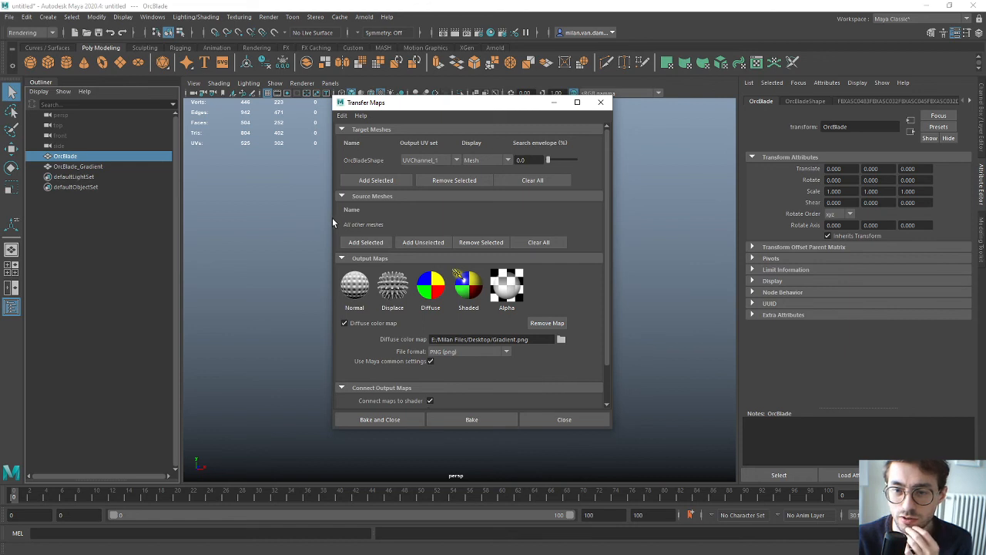
mouse_move(322, 220)
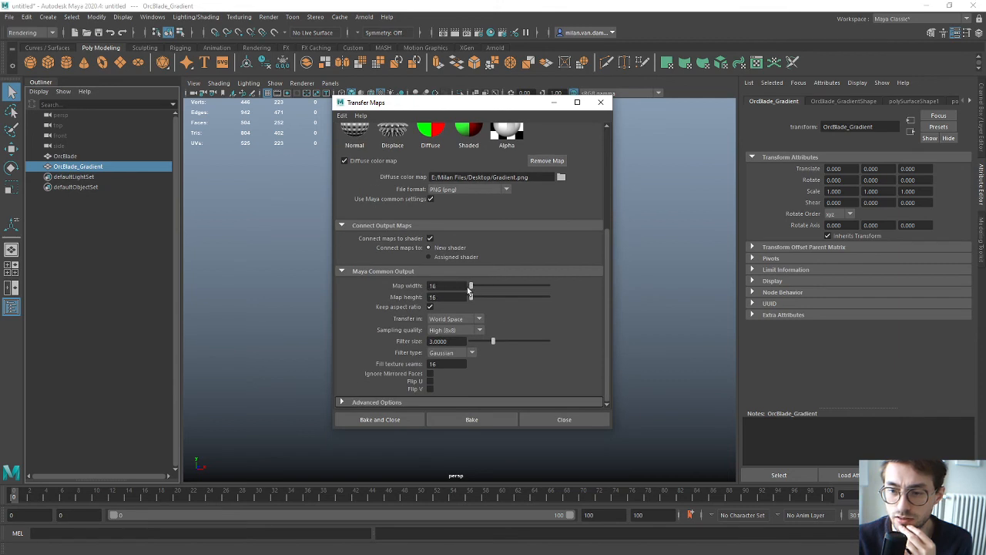
Bake at 128×128 with Low (2x2) sampling quality and a texture seam fill of 16.
left_click_drag(470, 285, 475, 286)
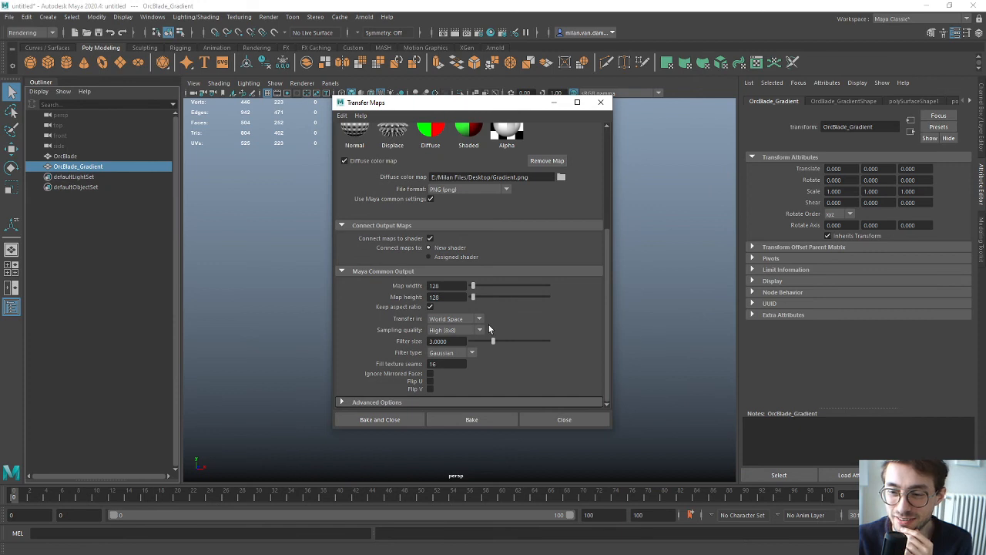
left_click(477, 330)
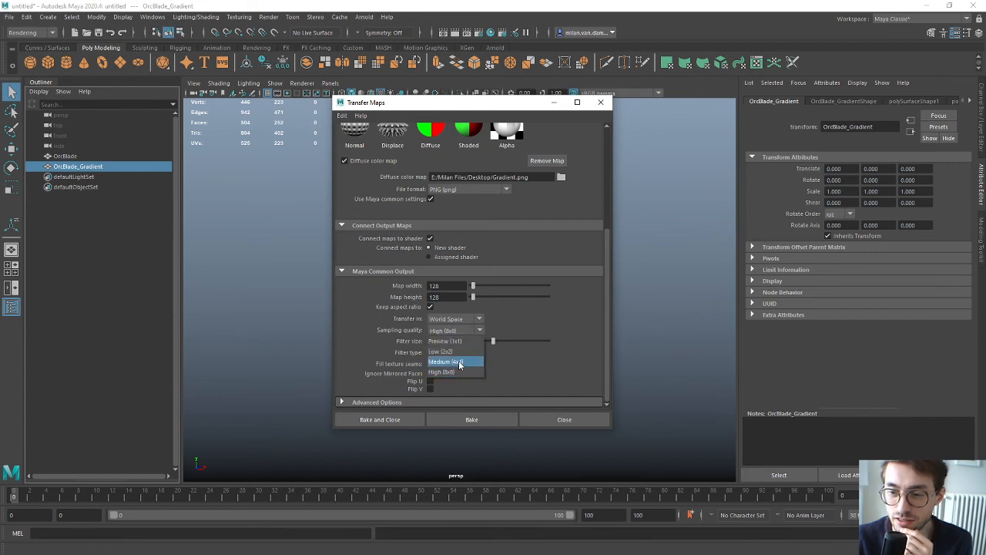
left_click(446, 362)
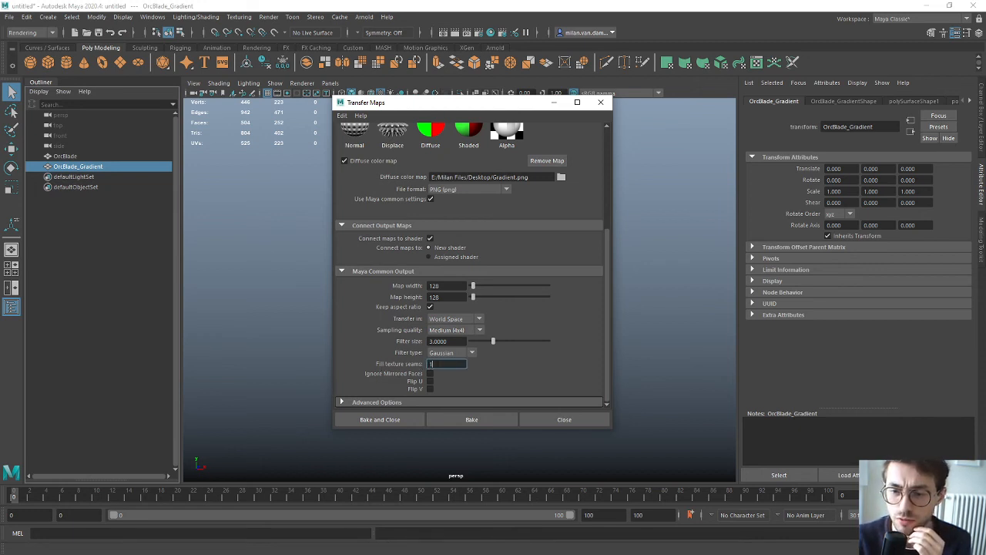
type("16")
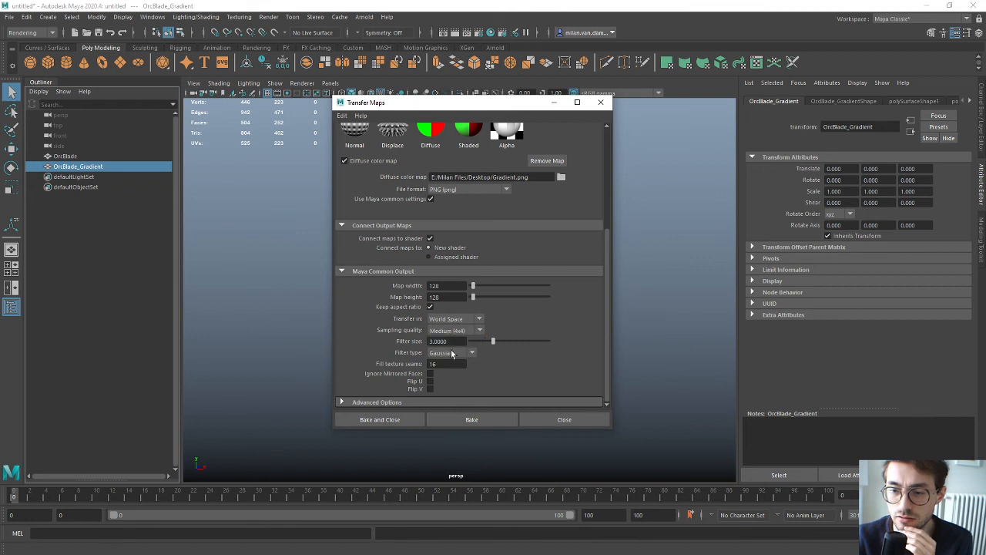
left_click(453, 329)
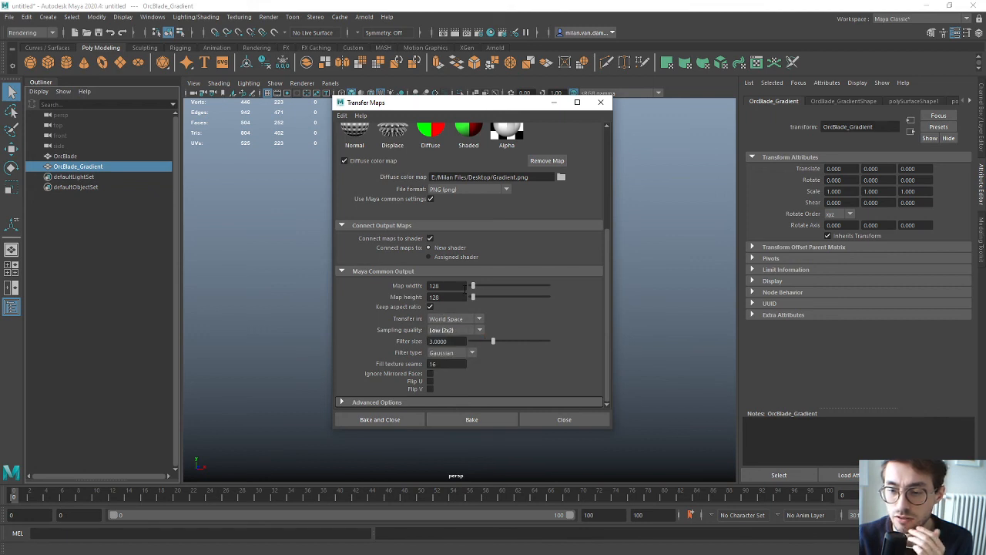
left_click(471, 419)
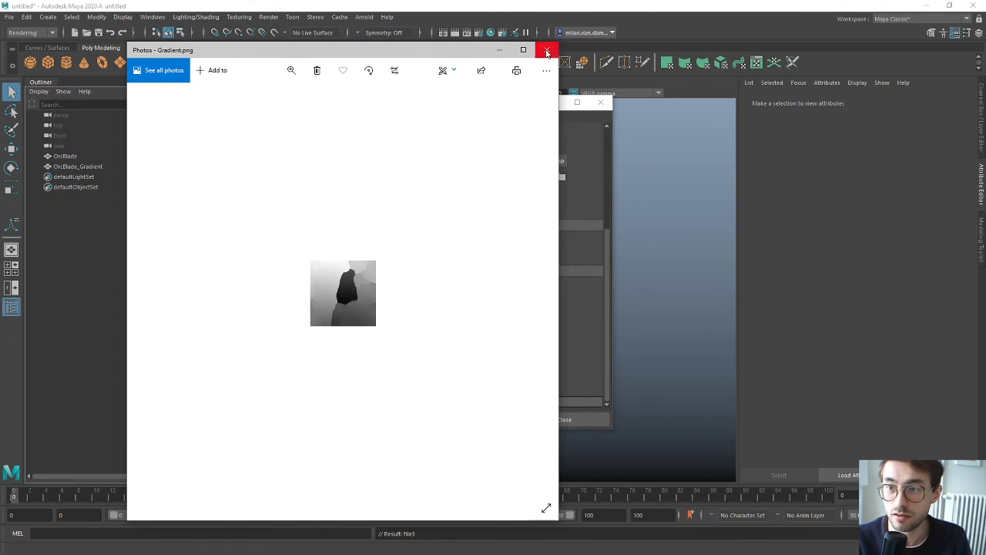
mouse_move(548, 52)
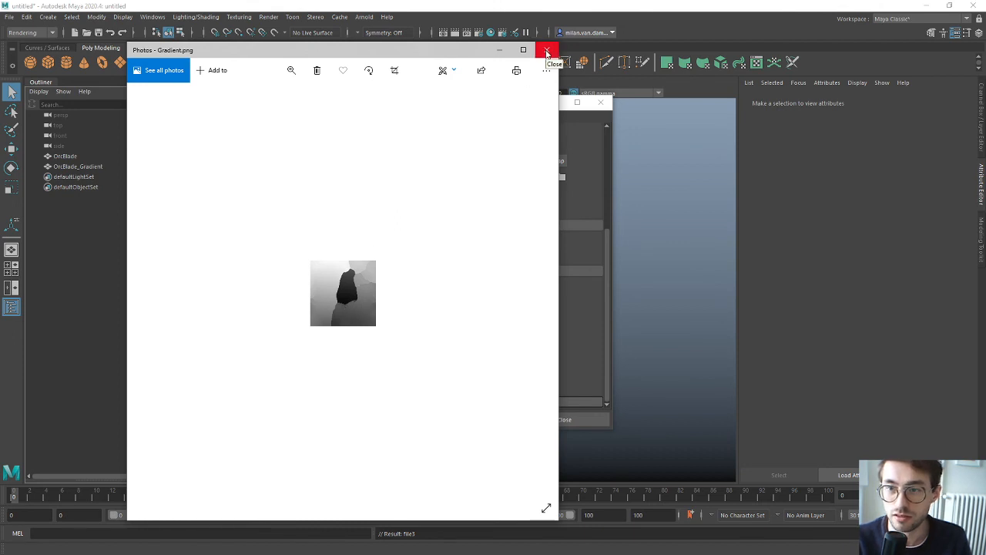
Close the Gradient.png preview in Photos after reviewing the baked gradient.
left_click(548, 50)
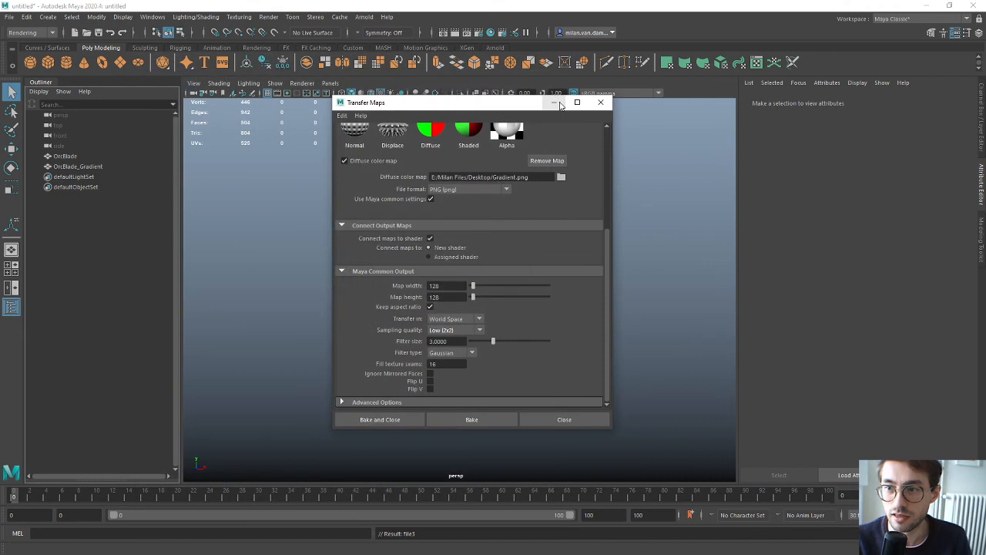
Dismiss Transfer Maps and deselect to compare OrcBlade's baked gradient beside OrcBlade_Gradient.
left_click(563, 419)
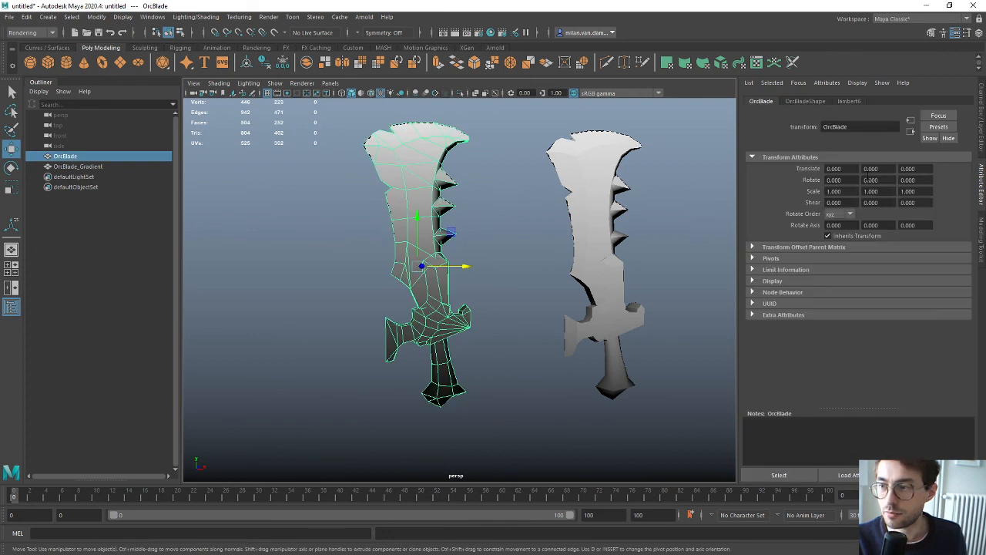
left_click(848, 101)
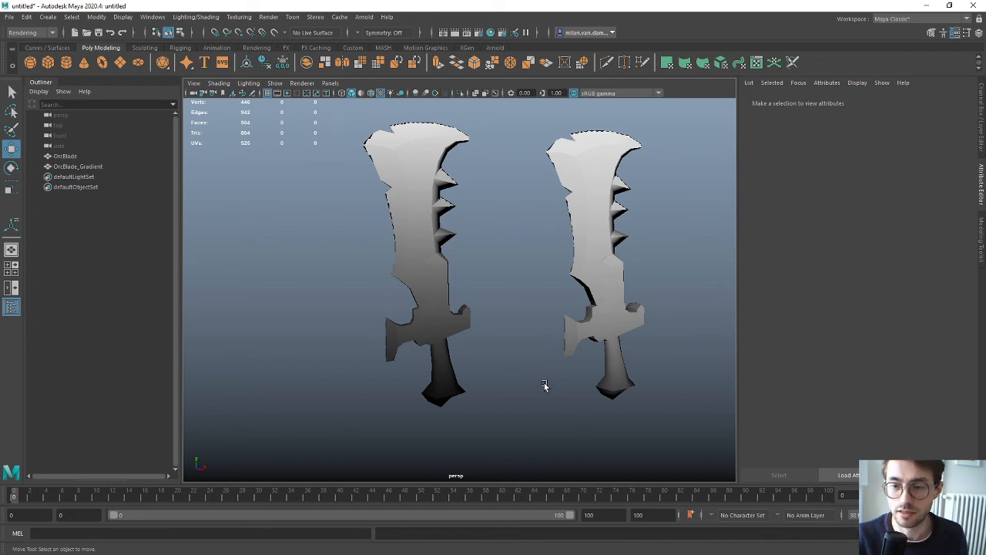
mouse_move(520, 414)
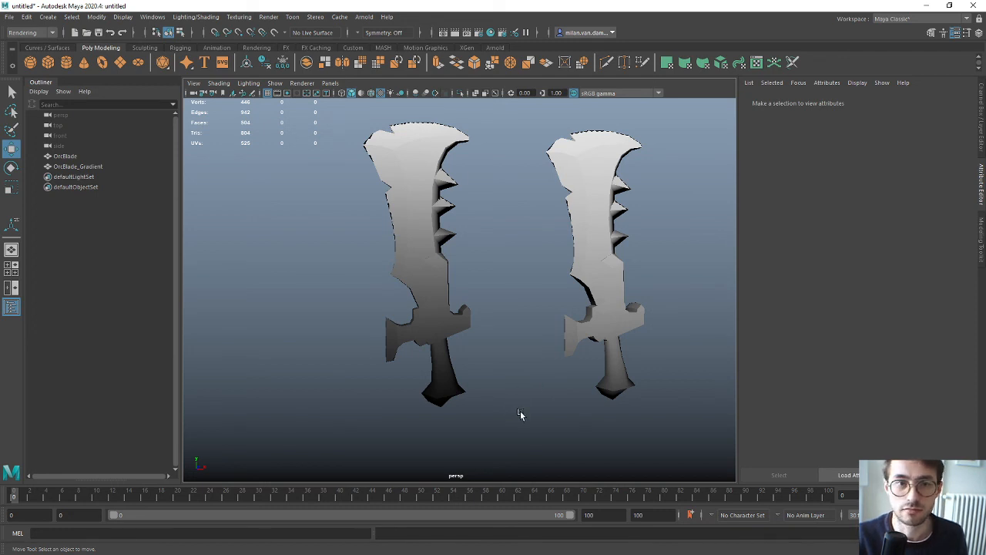